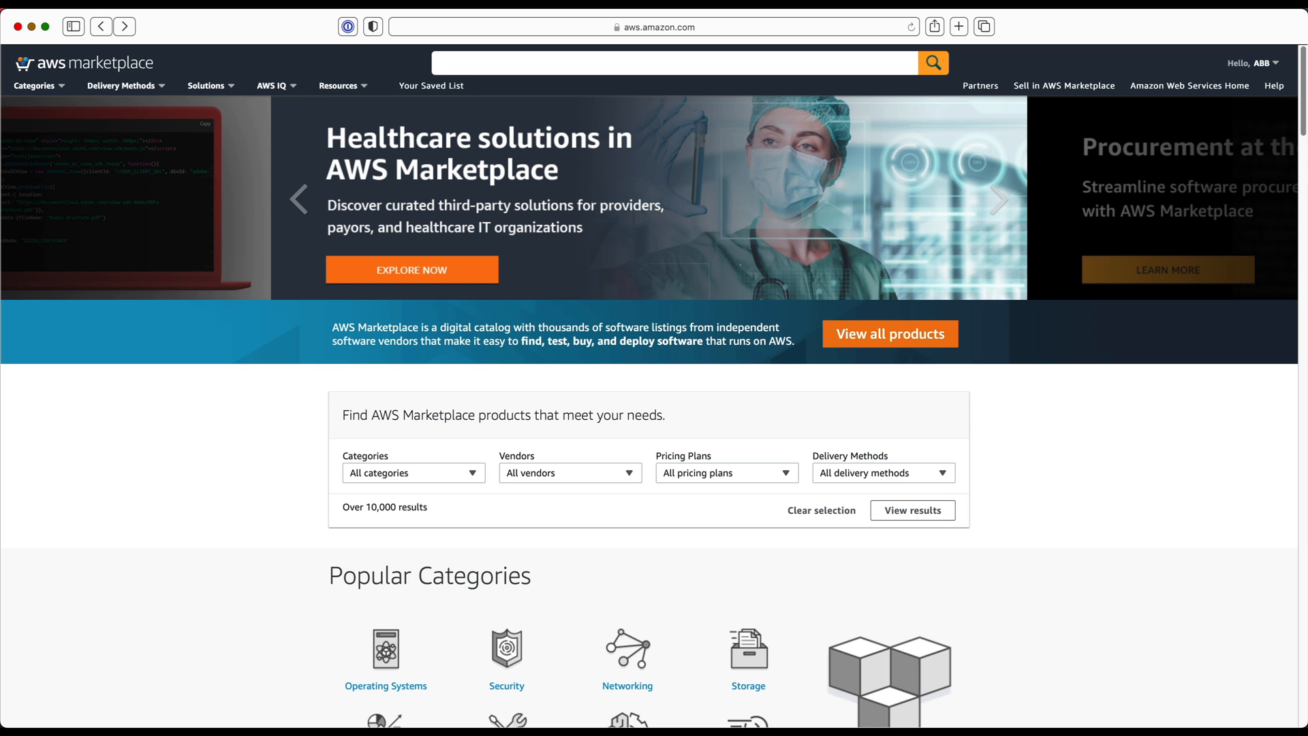
Search AWS Marketplace for 'Datomic Cloud'.
type("Datomic Cloud")
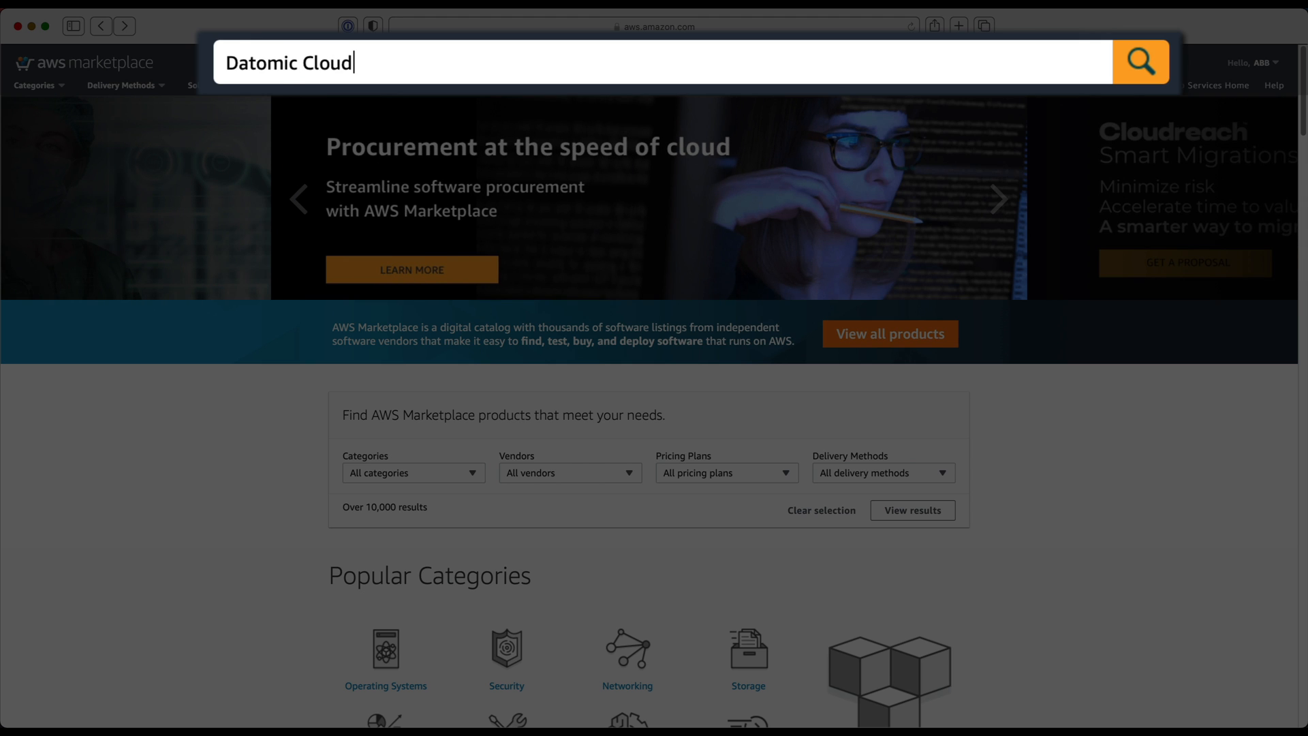
left_click(1140, 62)
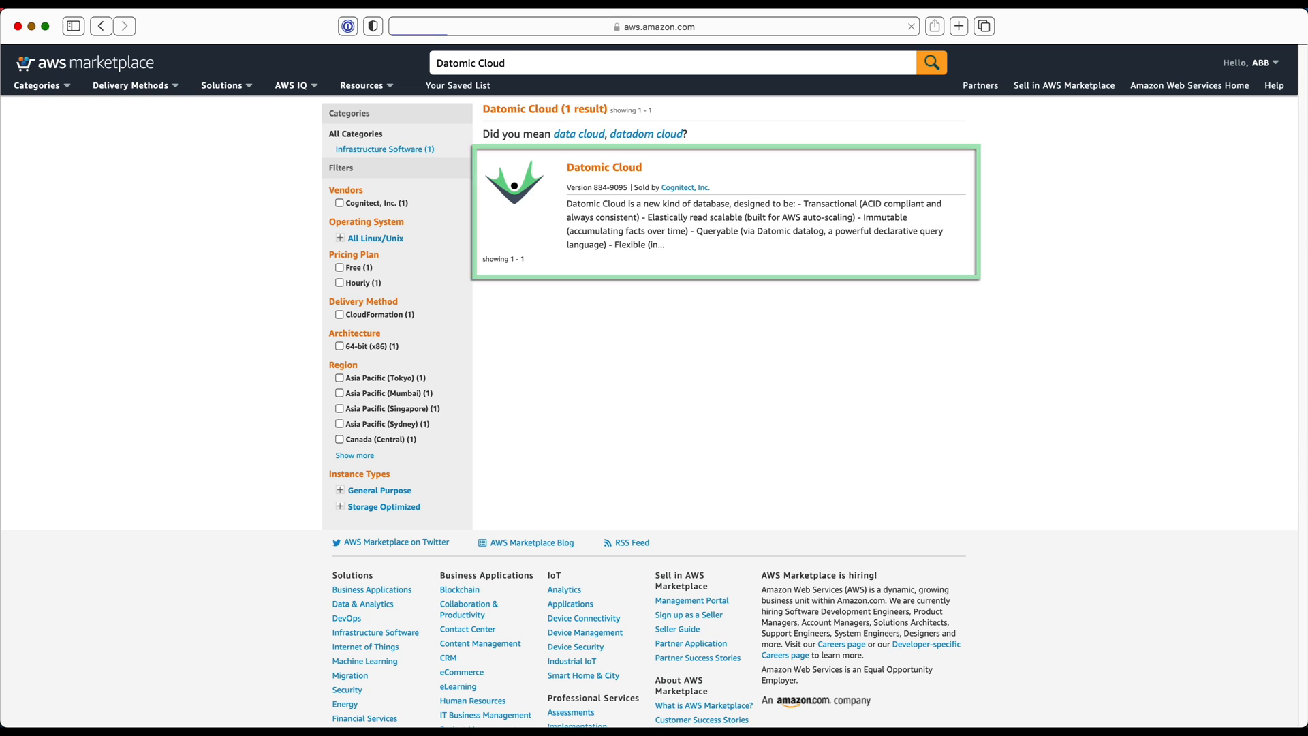
Open the Datomic Cloud listing, continue to subscribe, and accept the terms.
left_click(605, 167)
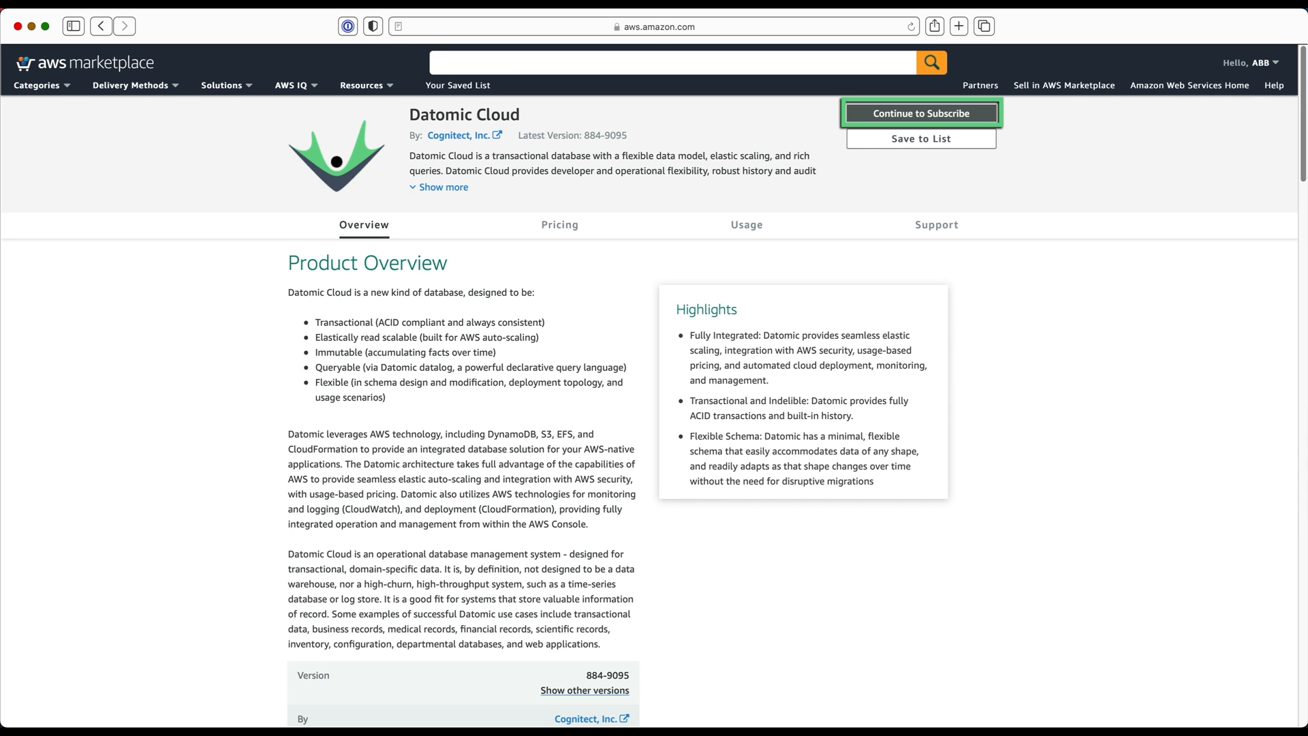
left_click(922, 113)
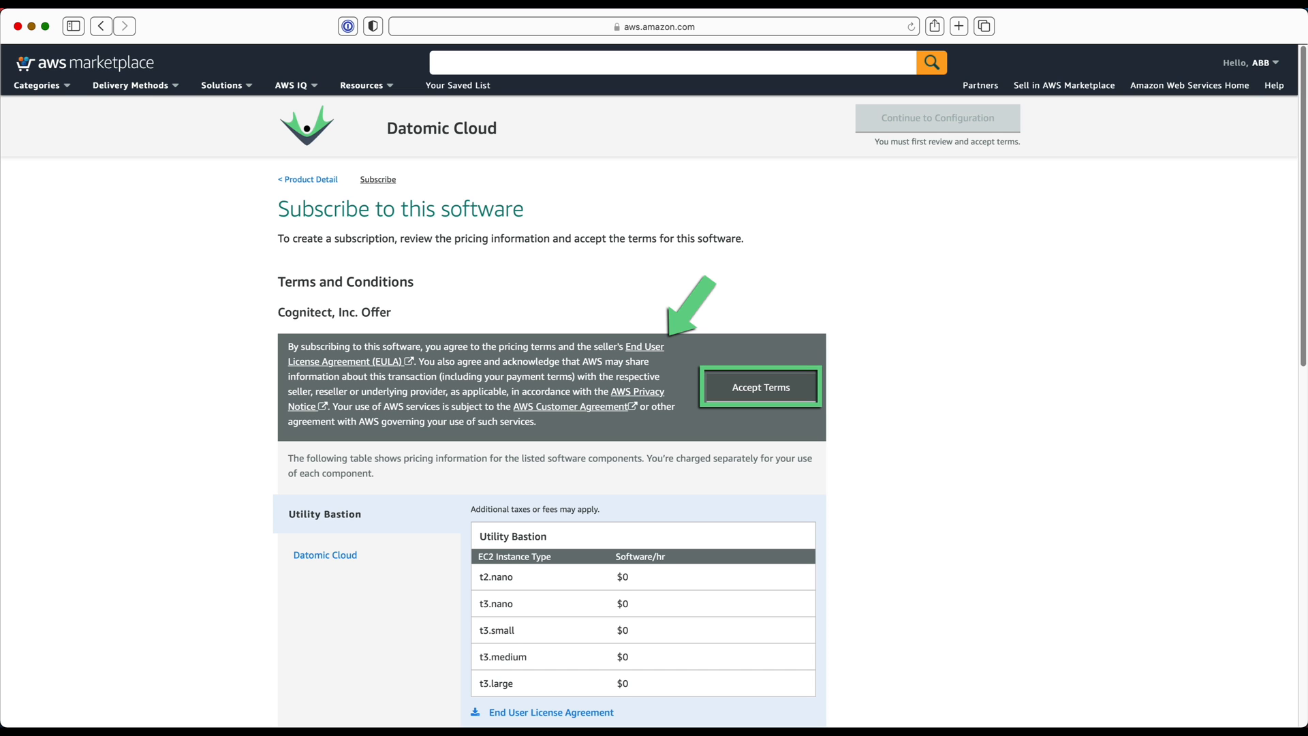
left_click(759, 386)
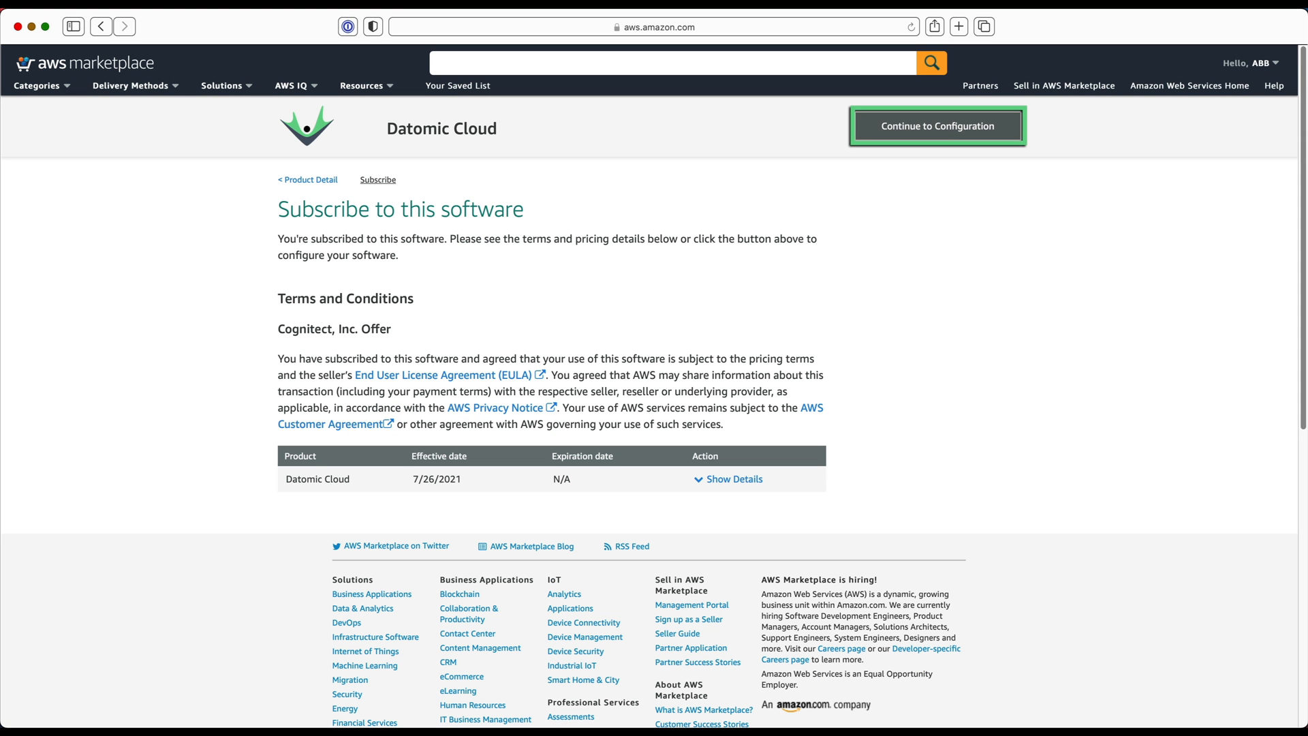
Configure Datomic Cloud with the Production delivery method and launch it into CloudFormation.
left_click(936, 126)
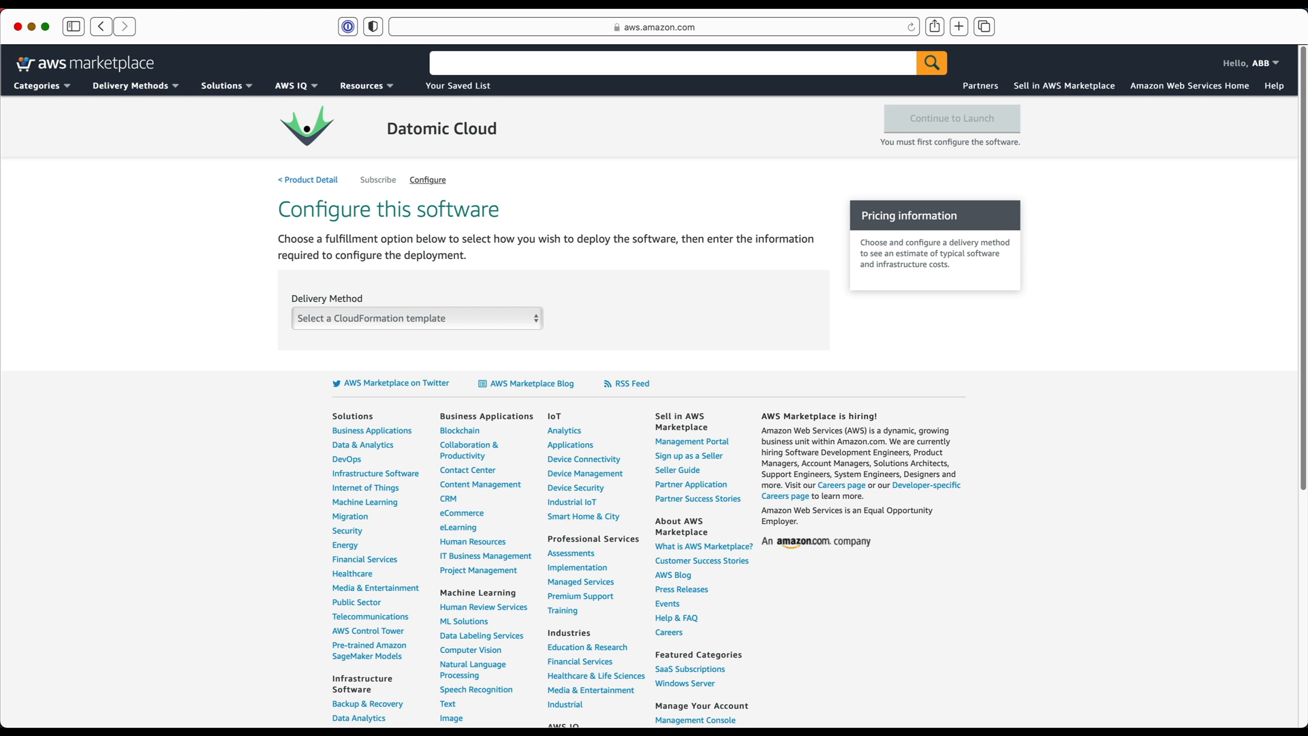
left_click(417, 318)
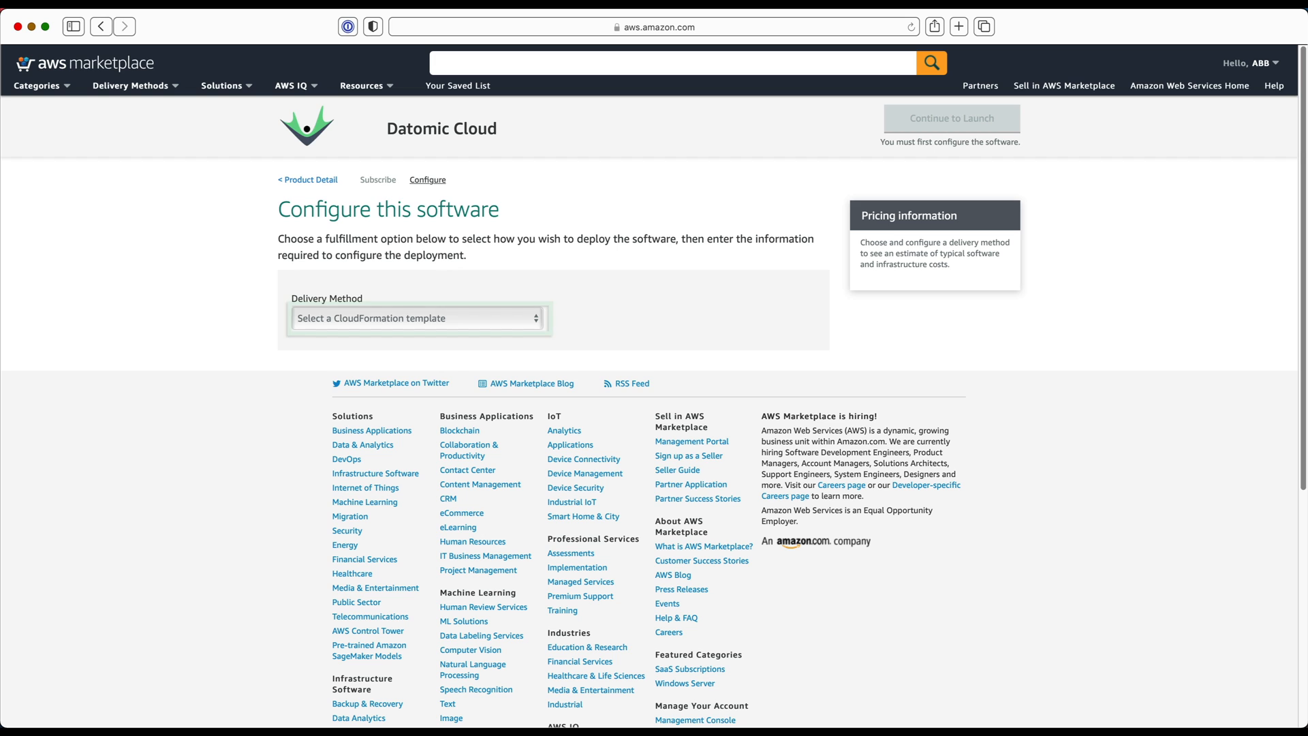
left_click(417, 318)
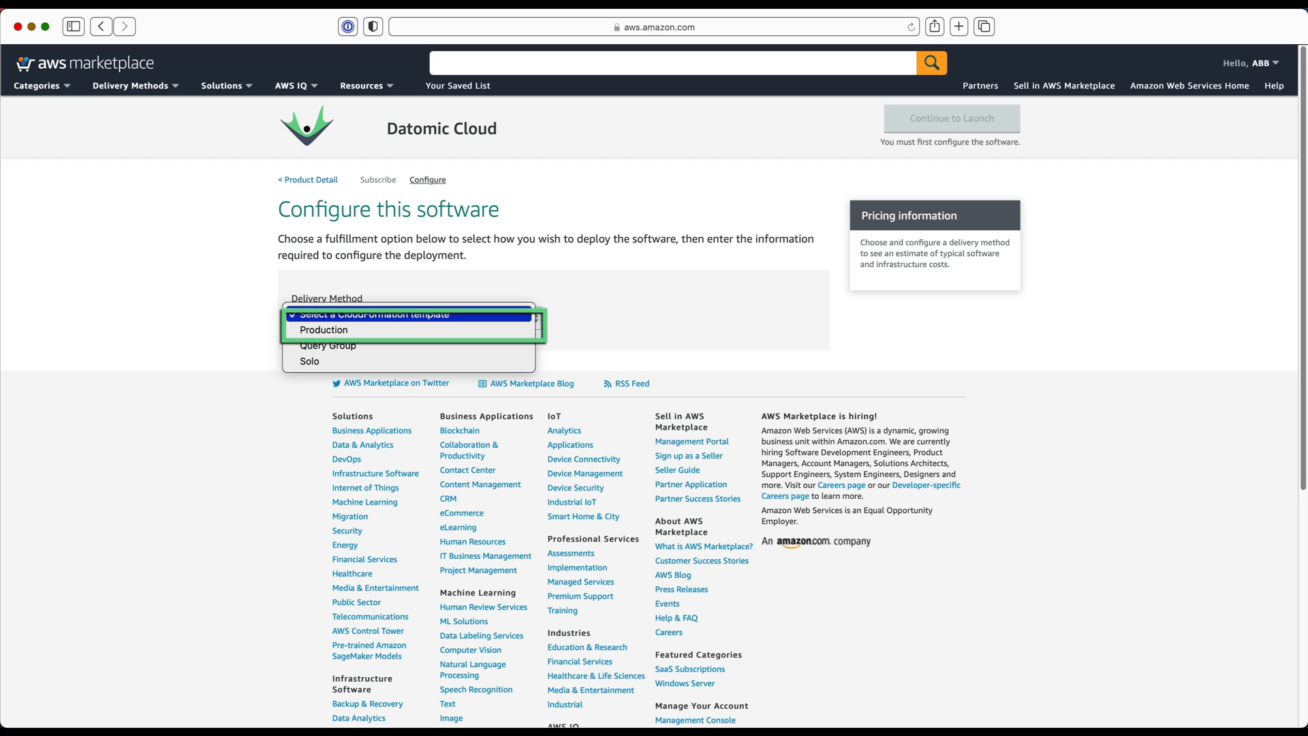
left_click(321, 330)
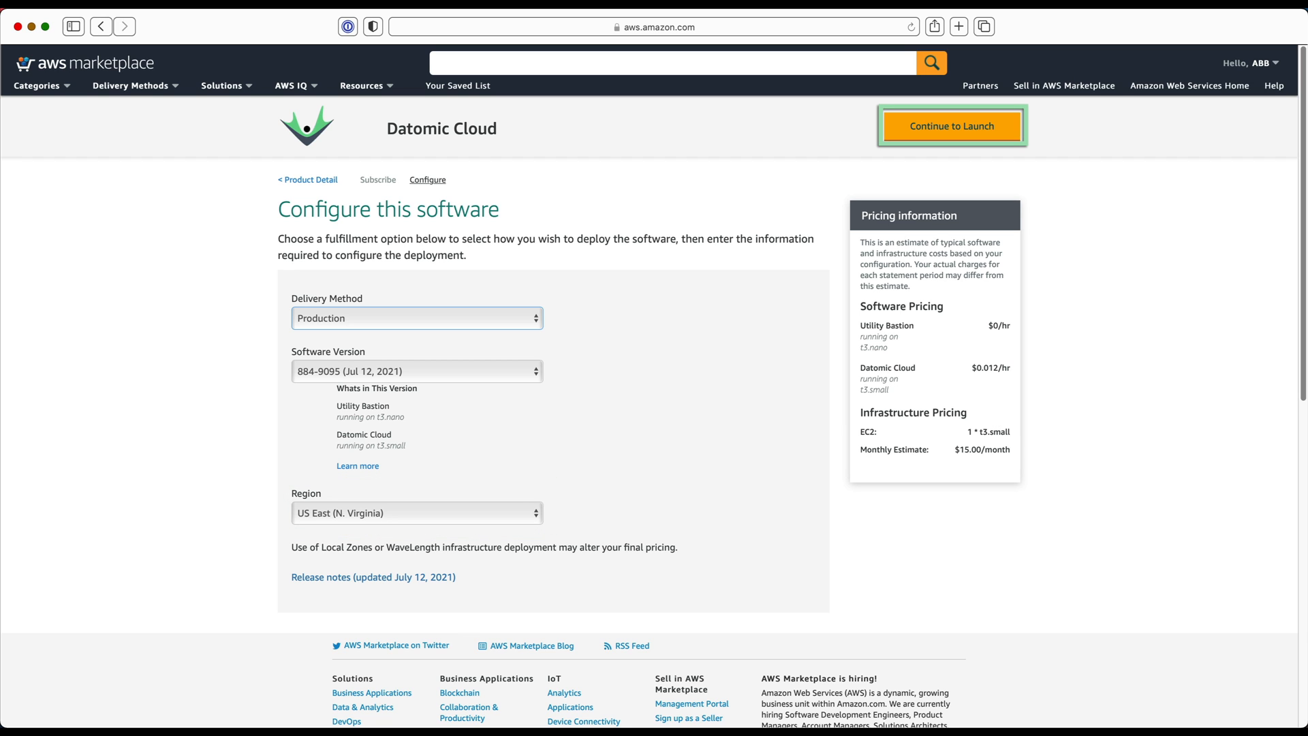
left_click(951, 126)
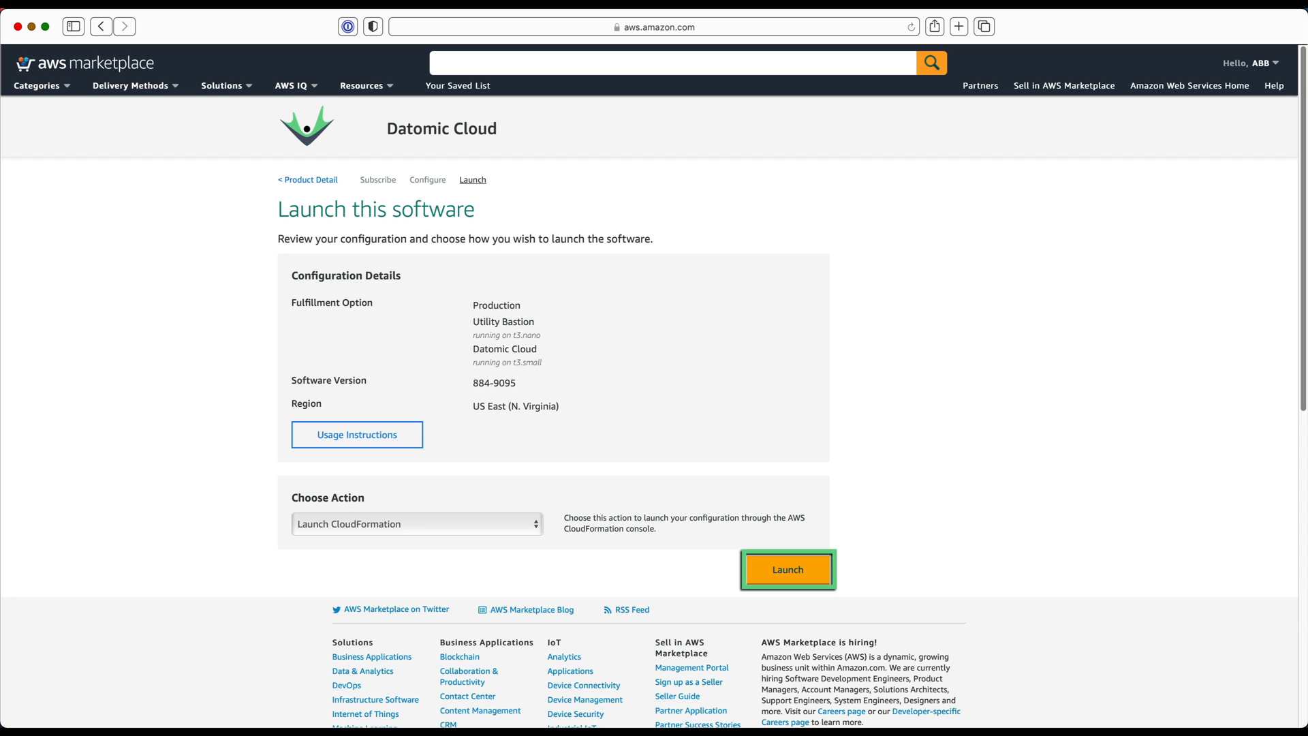
left_click(787, 569)
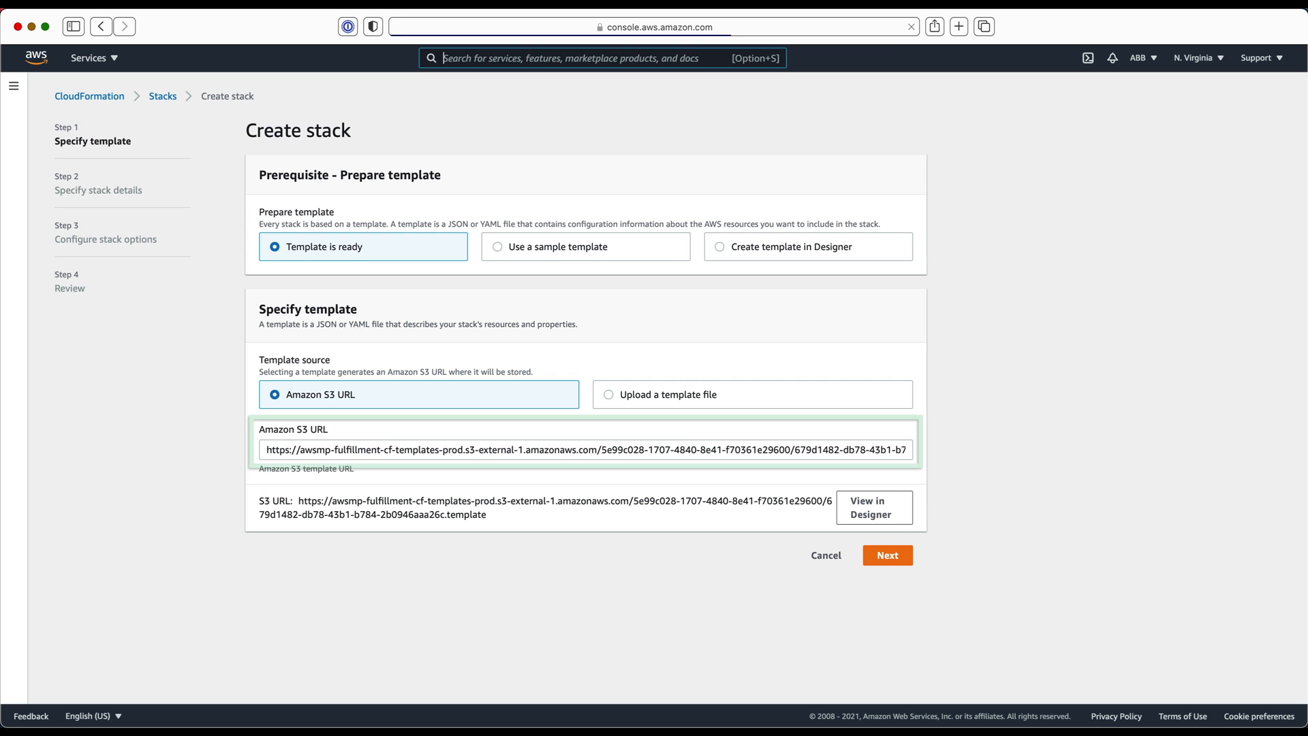
Name the stack 'datomic-tutorial', set the key pair, and advance to the review page.
left_click(888, 555)
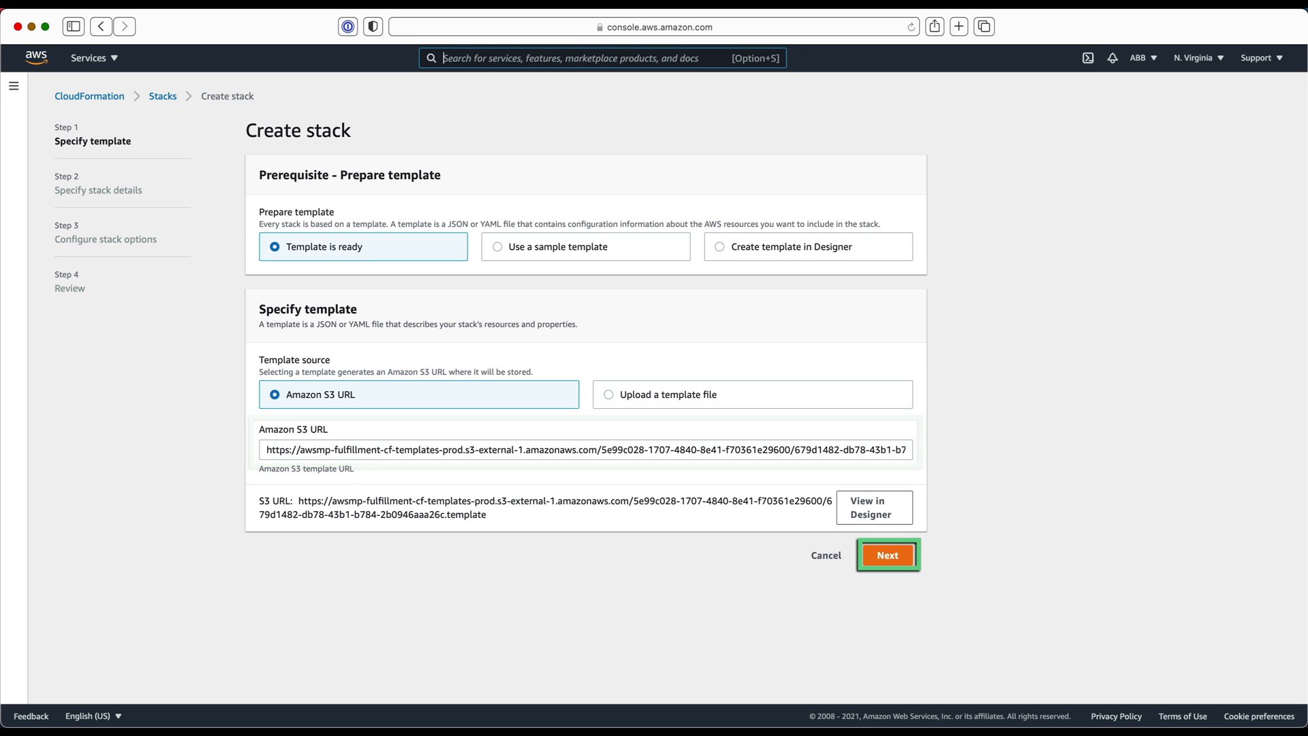
left_click(888, 555)
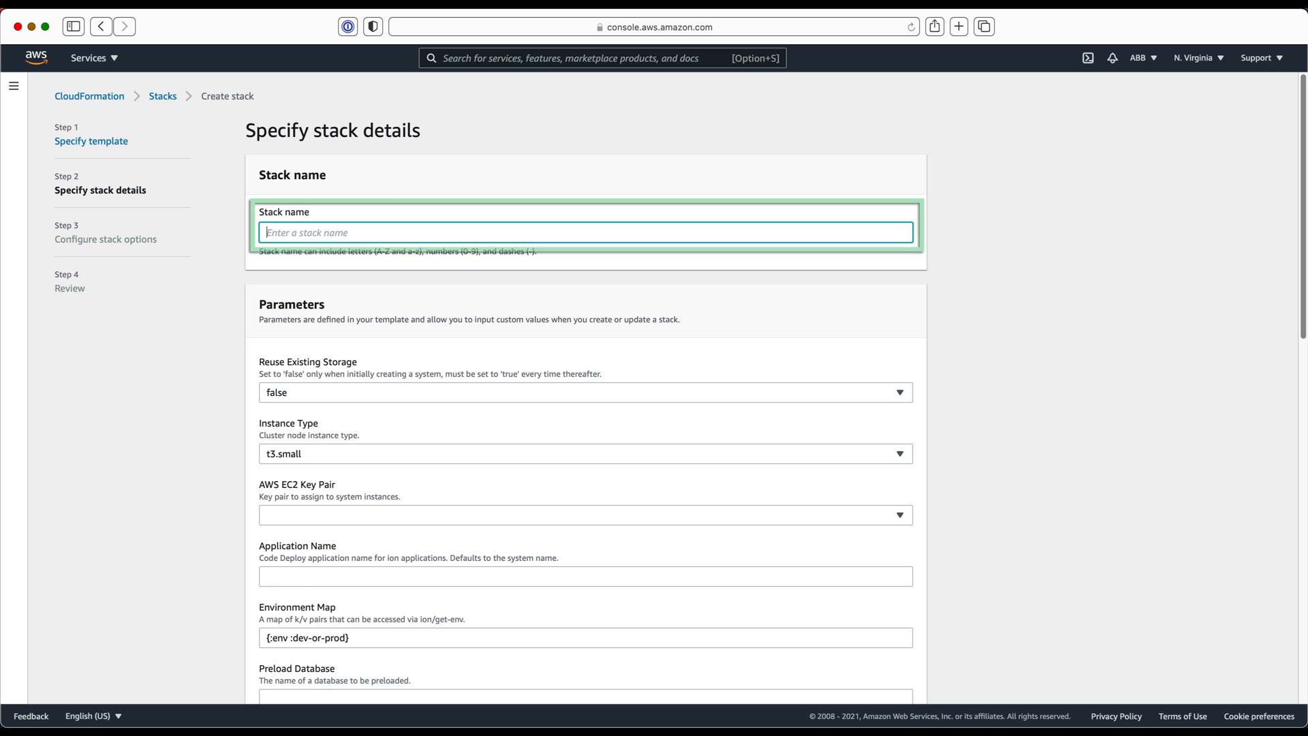
type("datomic-tutorial")
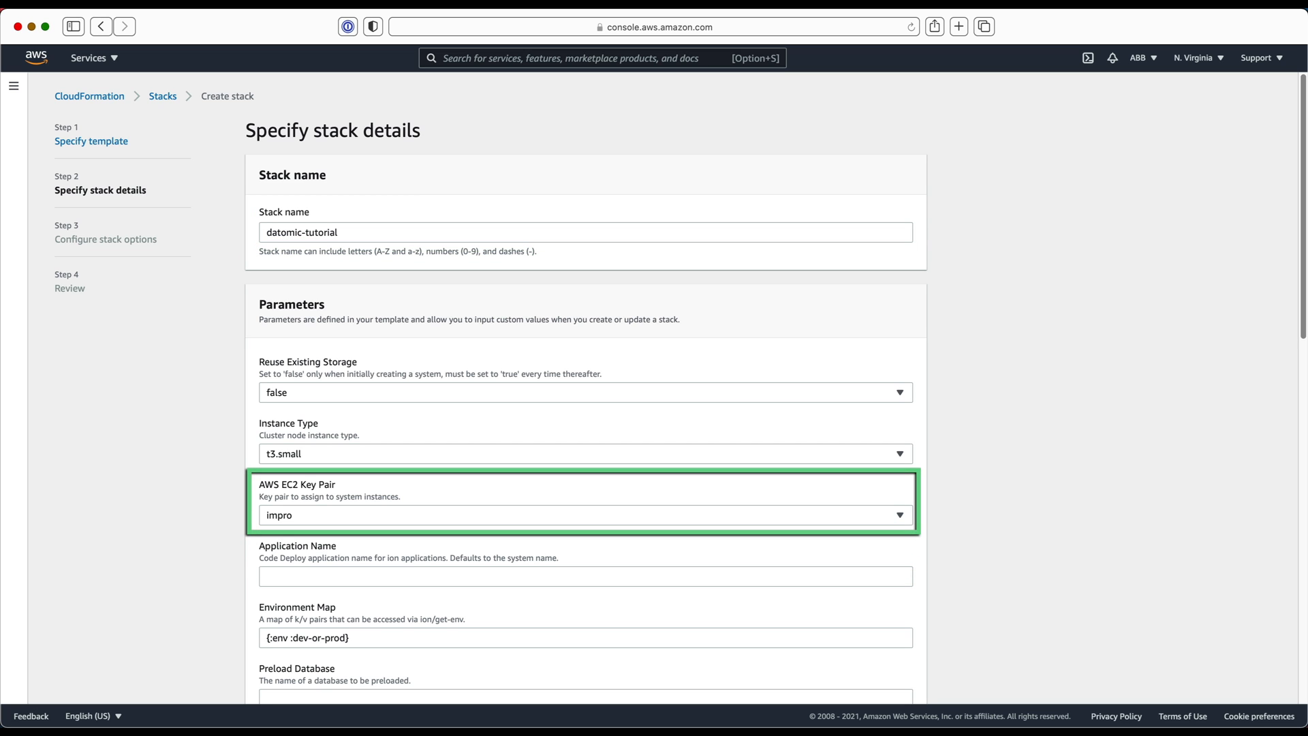
scroll("down", 3)
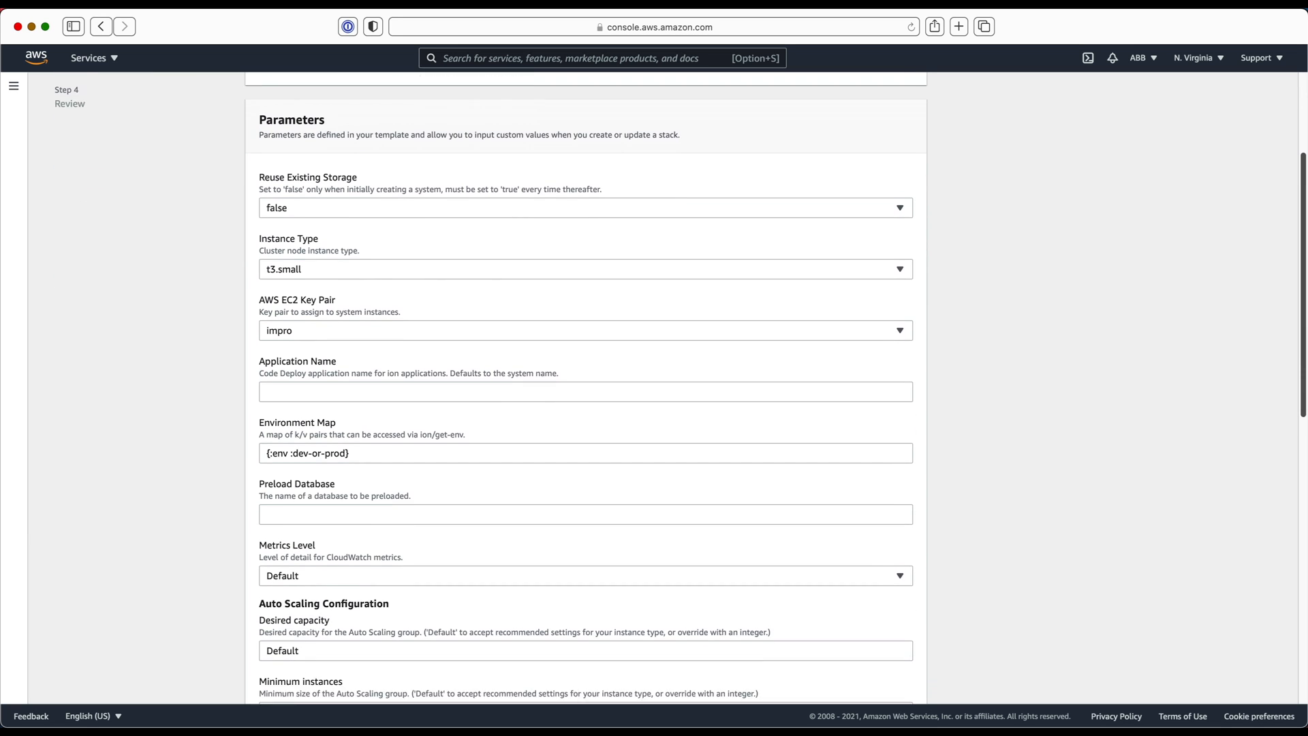
scroll("down", 3)
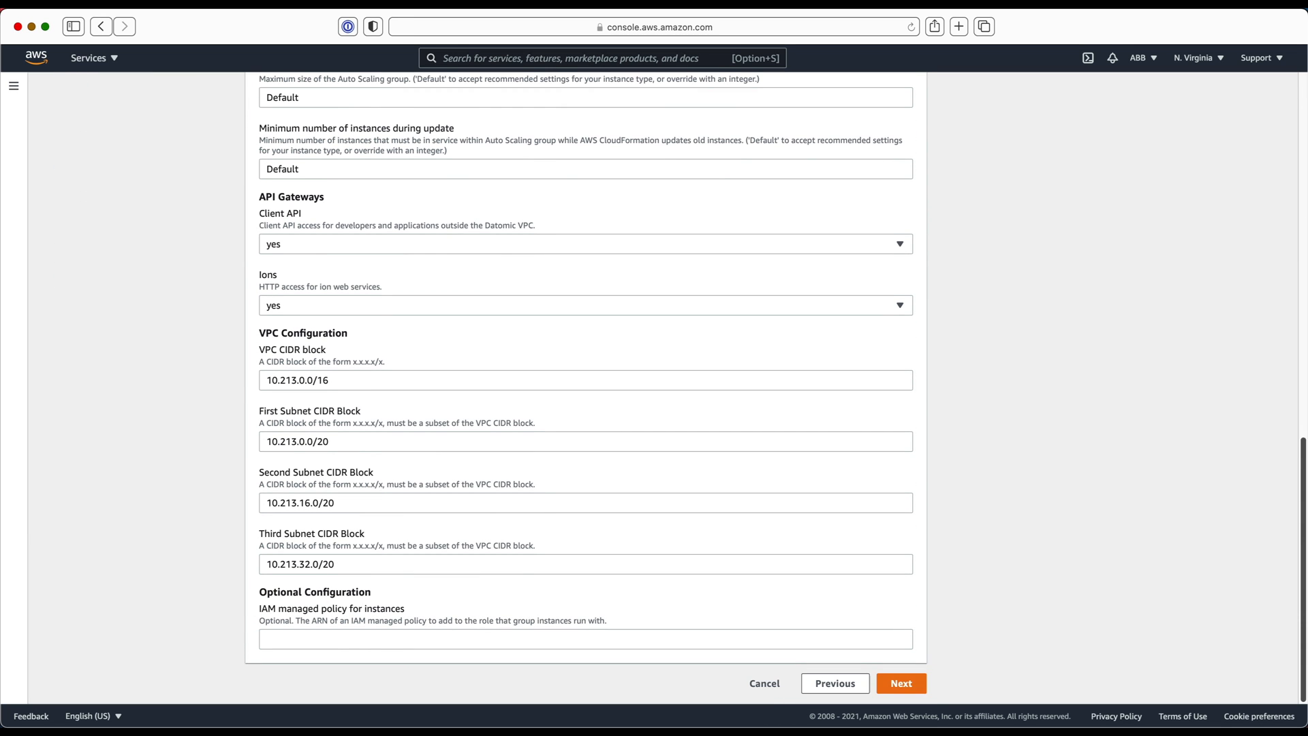
left_click(901, 682)
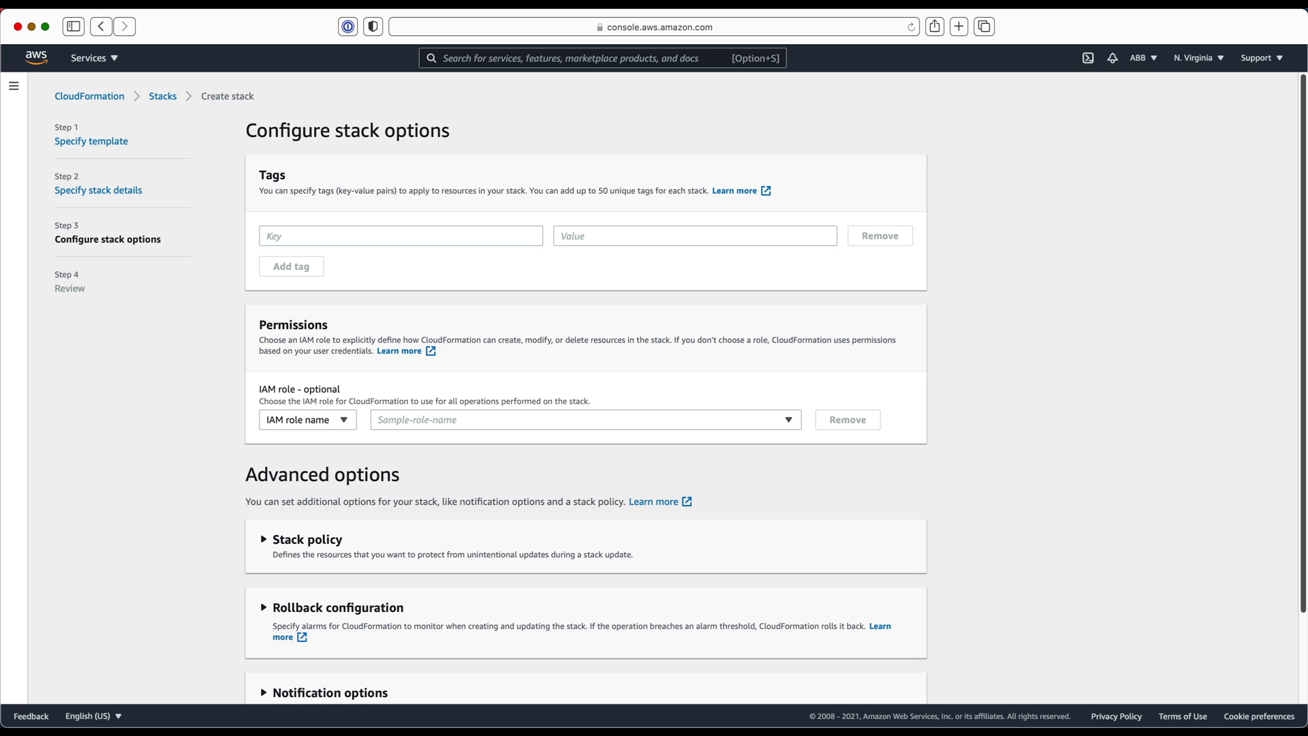
scroll("down", 3)
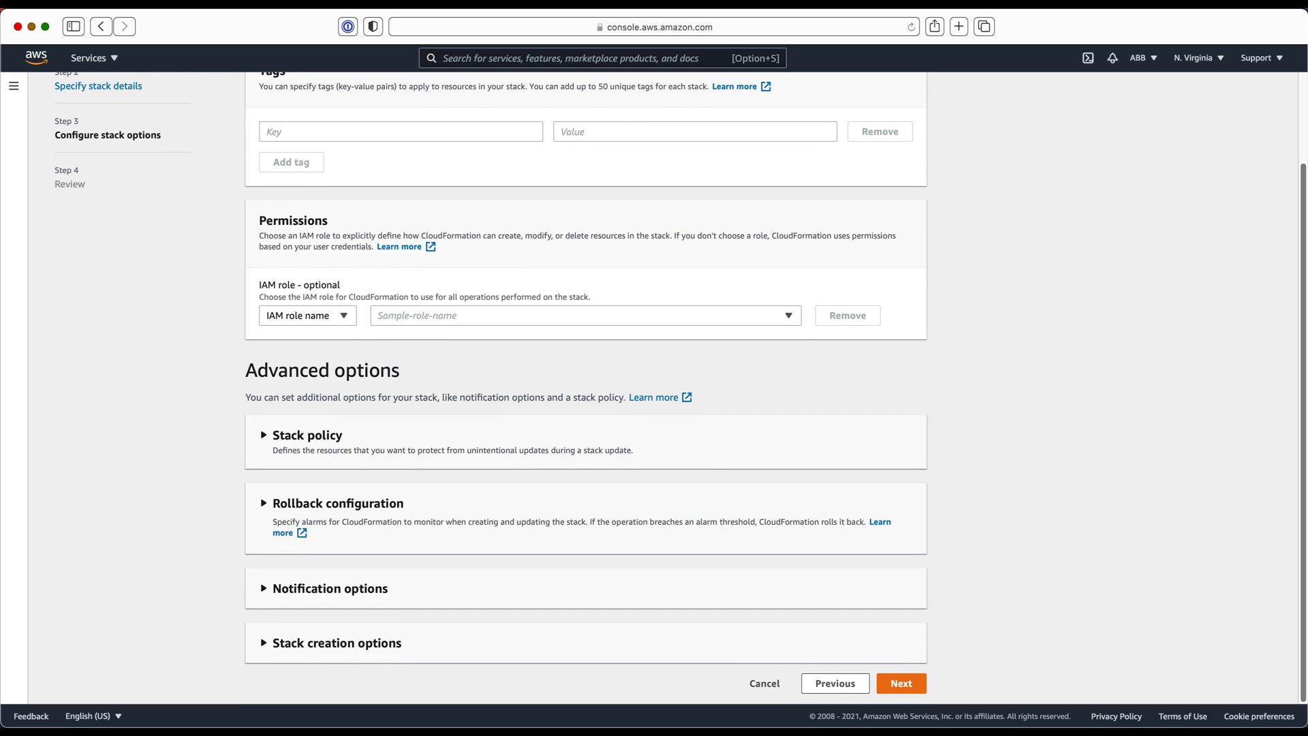
left_click(901, 683)
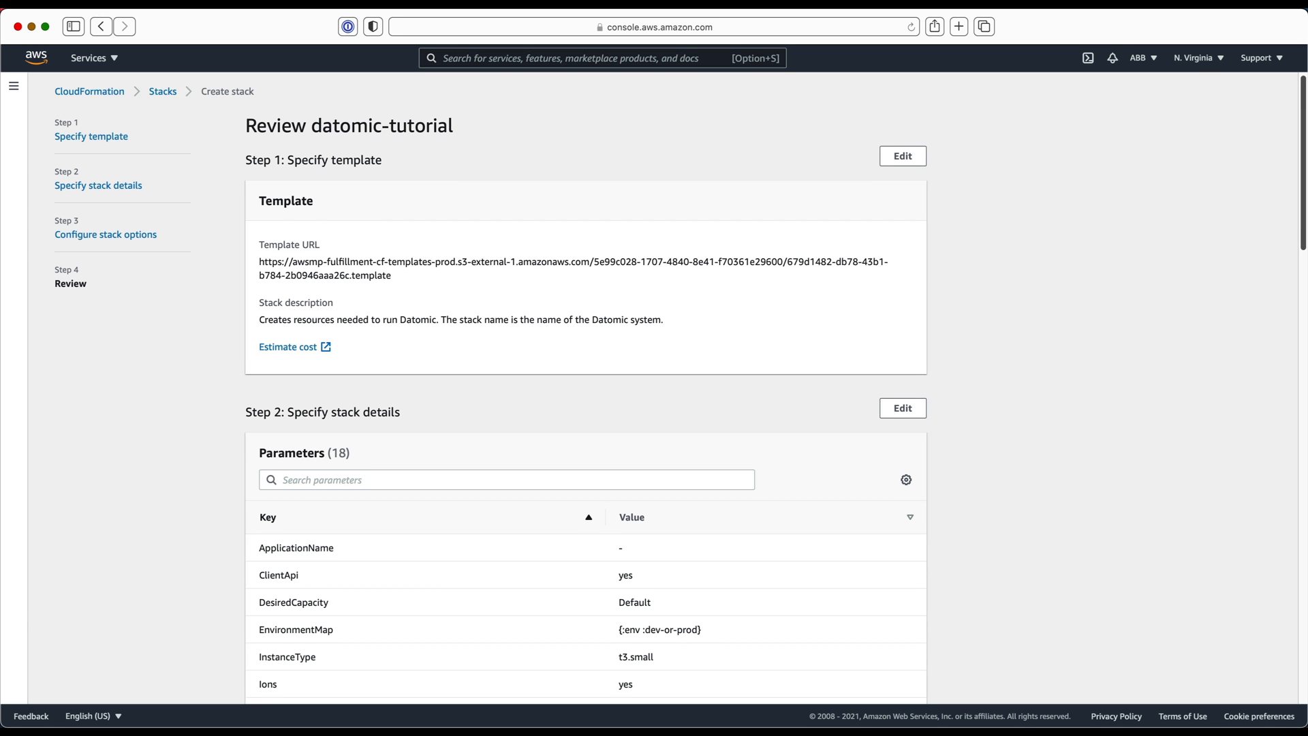
Acknowledge the IAM custom-names and CAPABILITY_AUTO_EXPAND capabilities on the review page.
scroll("down", 3)
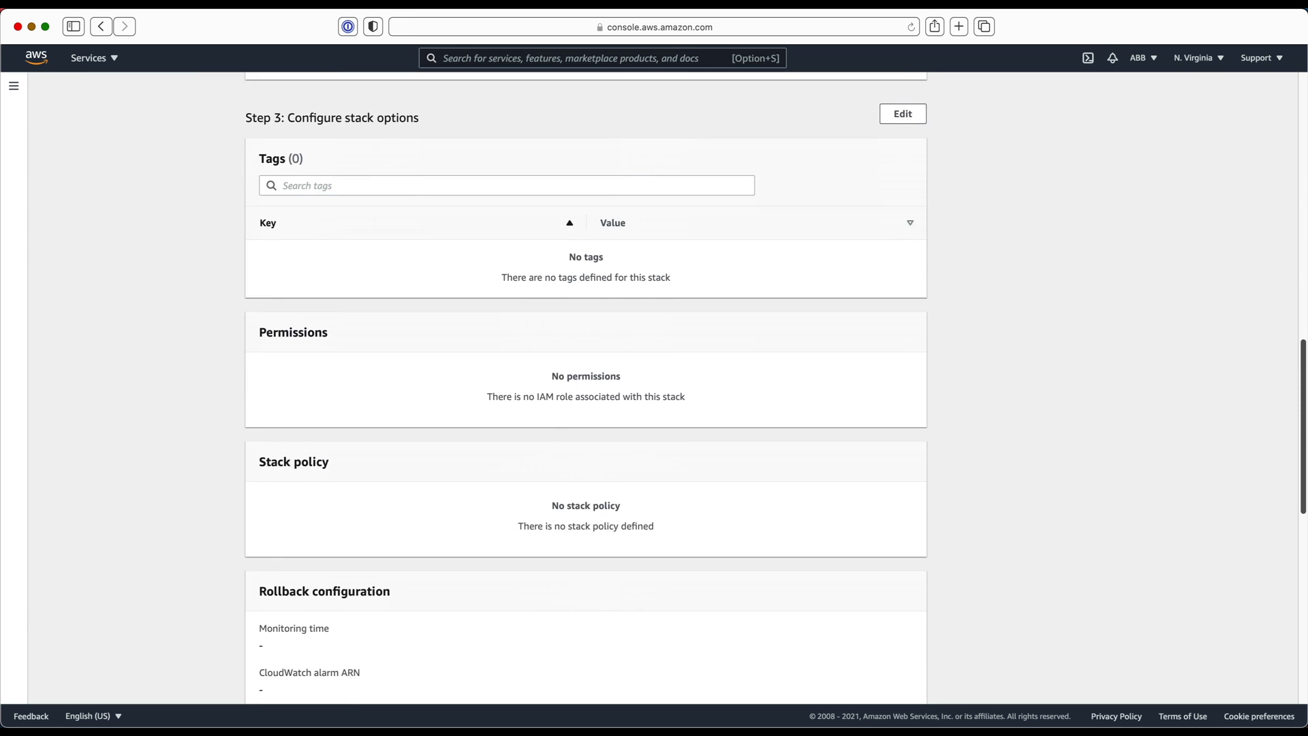
scroll("down", 3)
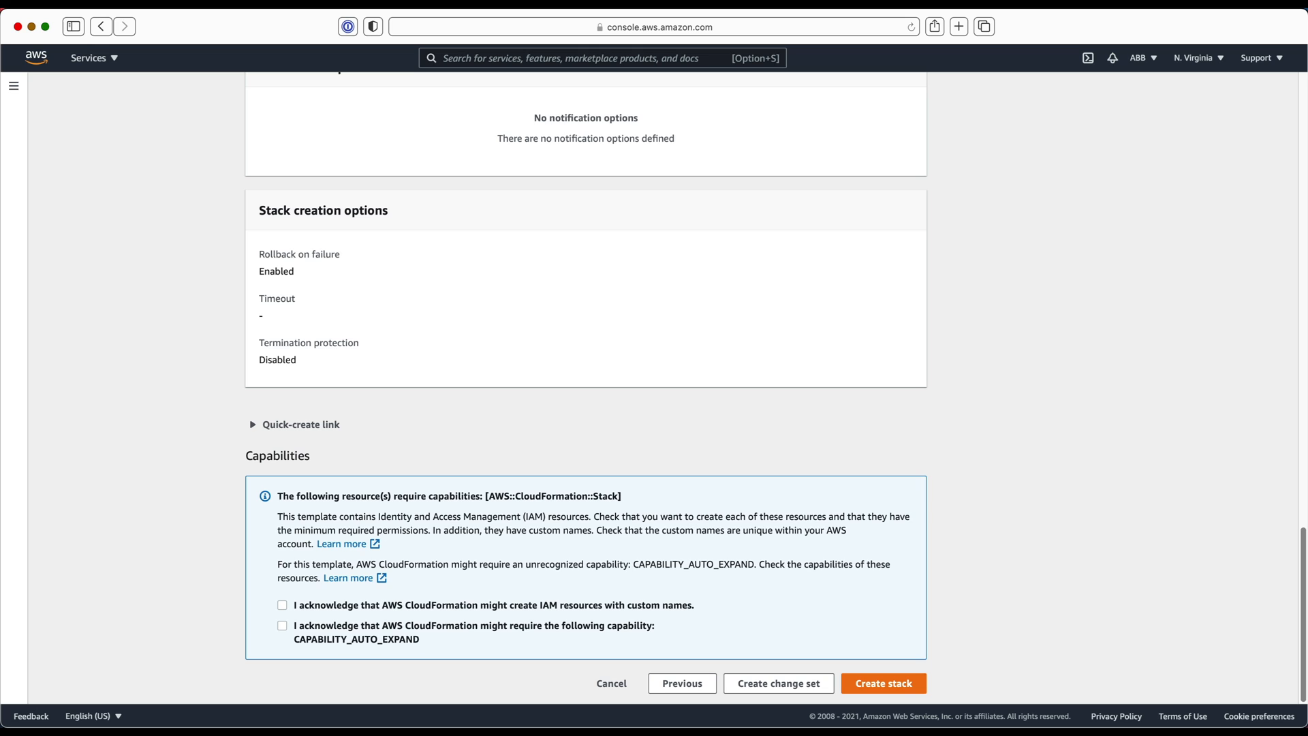
left_click(282, 606)
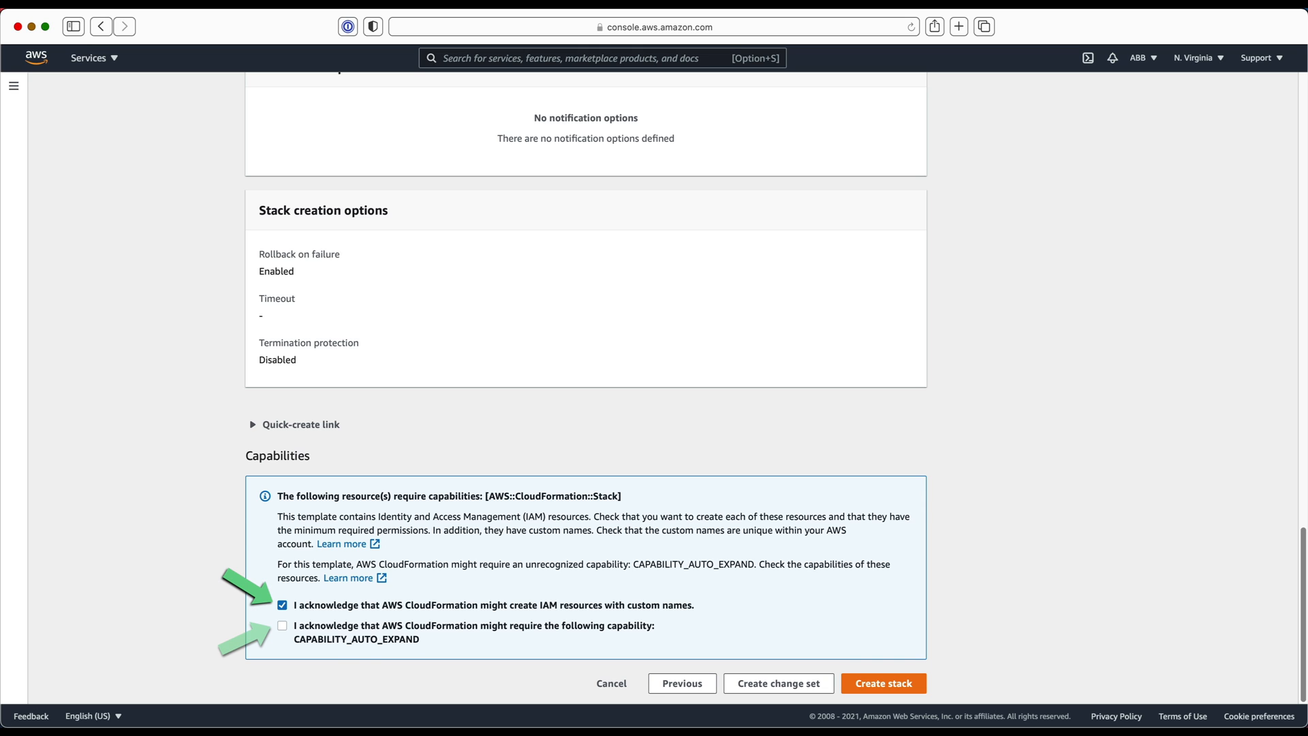
left_click(282, 626)
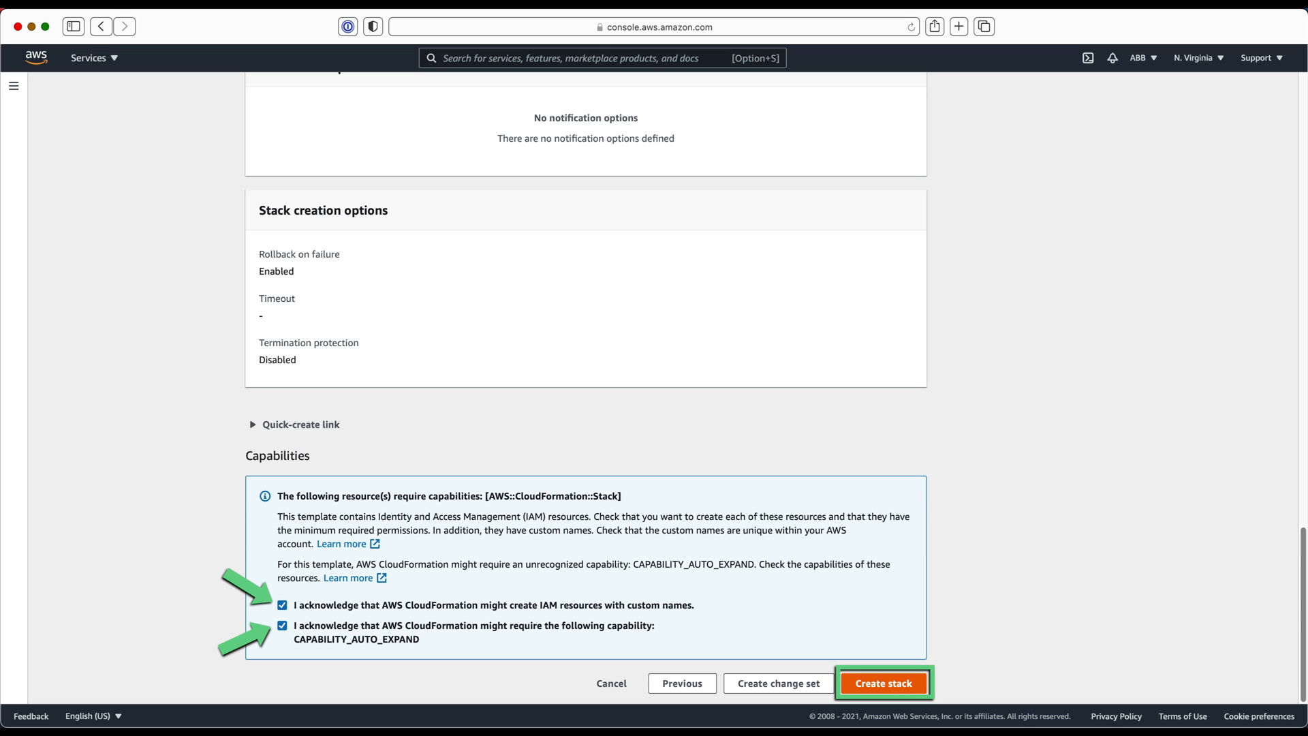
Create the datomic-tutorial stack and refresh its events to confirm CREATE_COMPLETE.
left_click(883, 682)
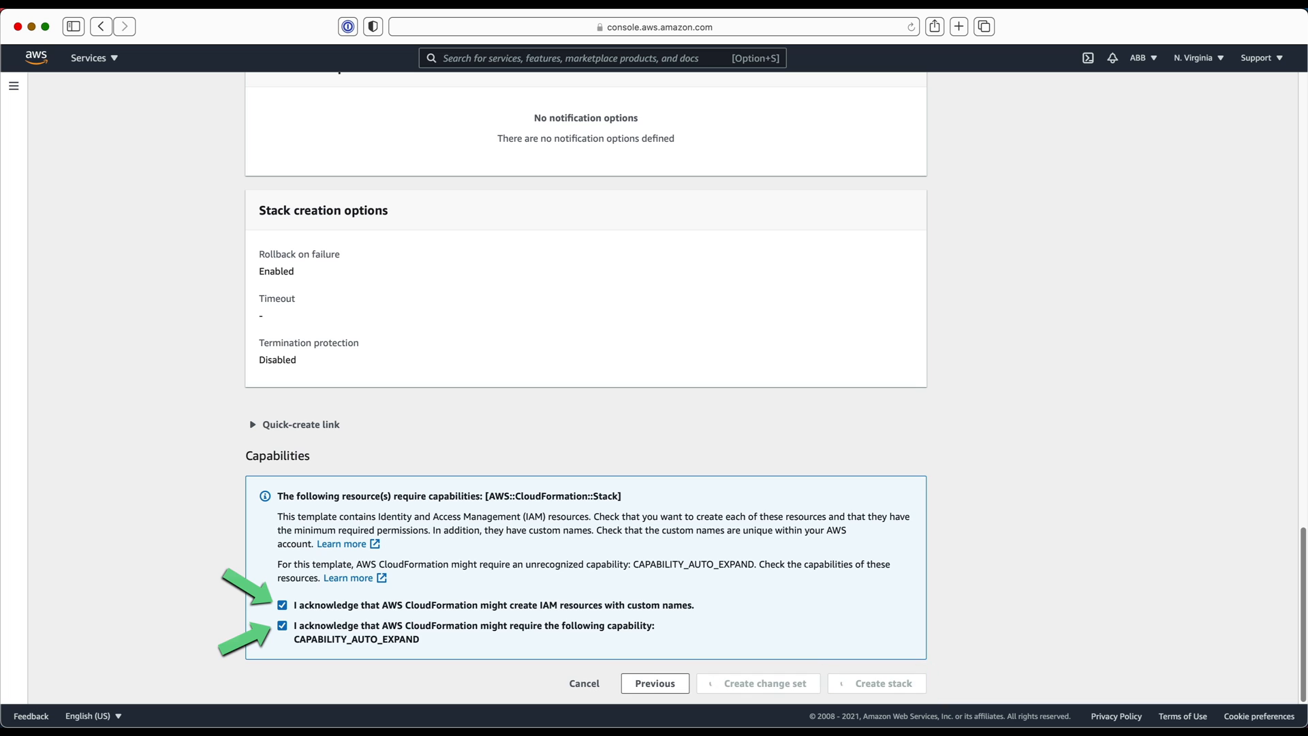
left_click(877, 683)
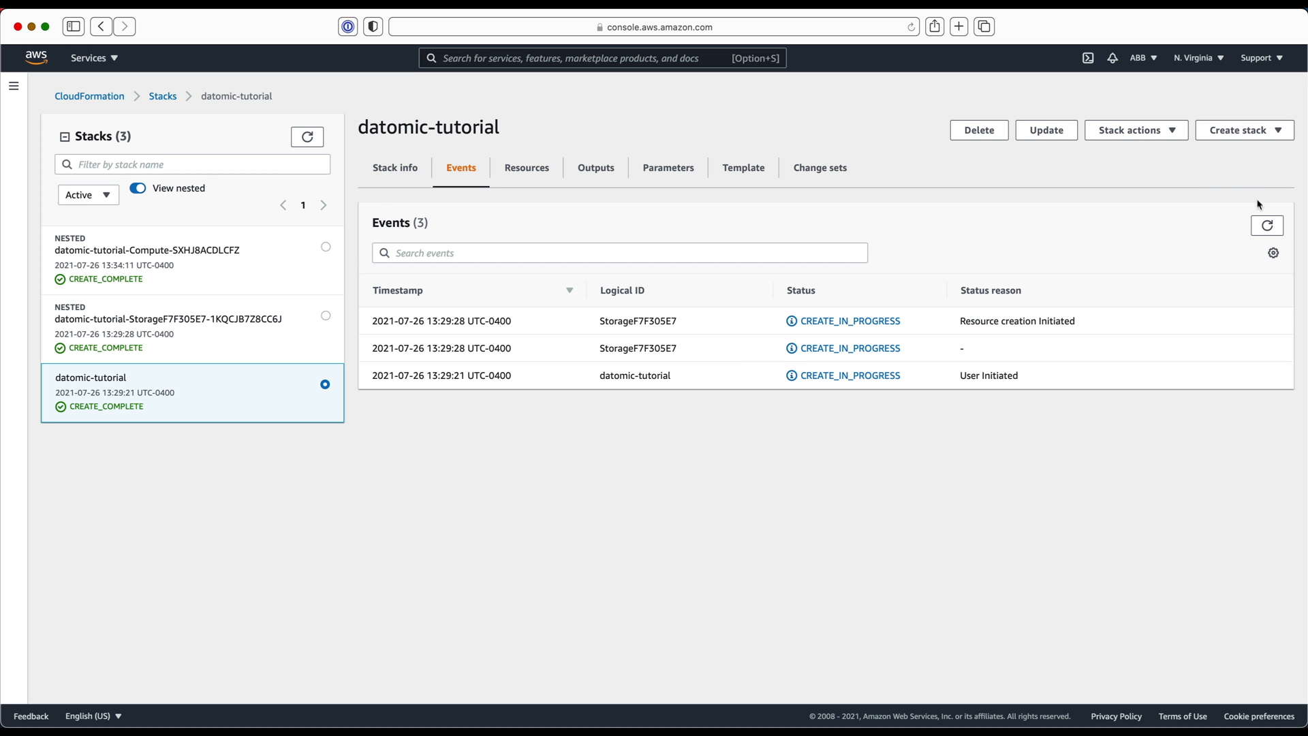
left_click(1267, 225)
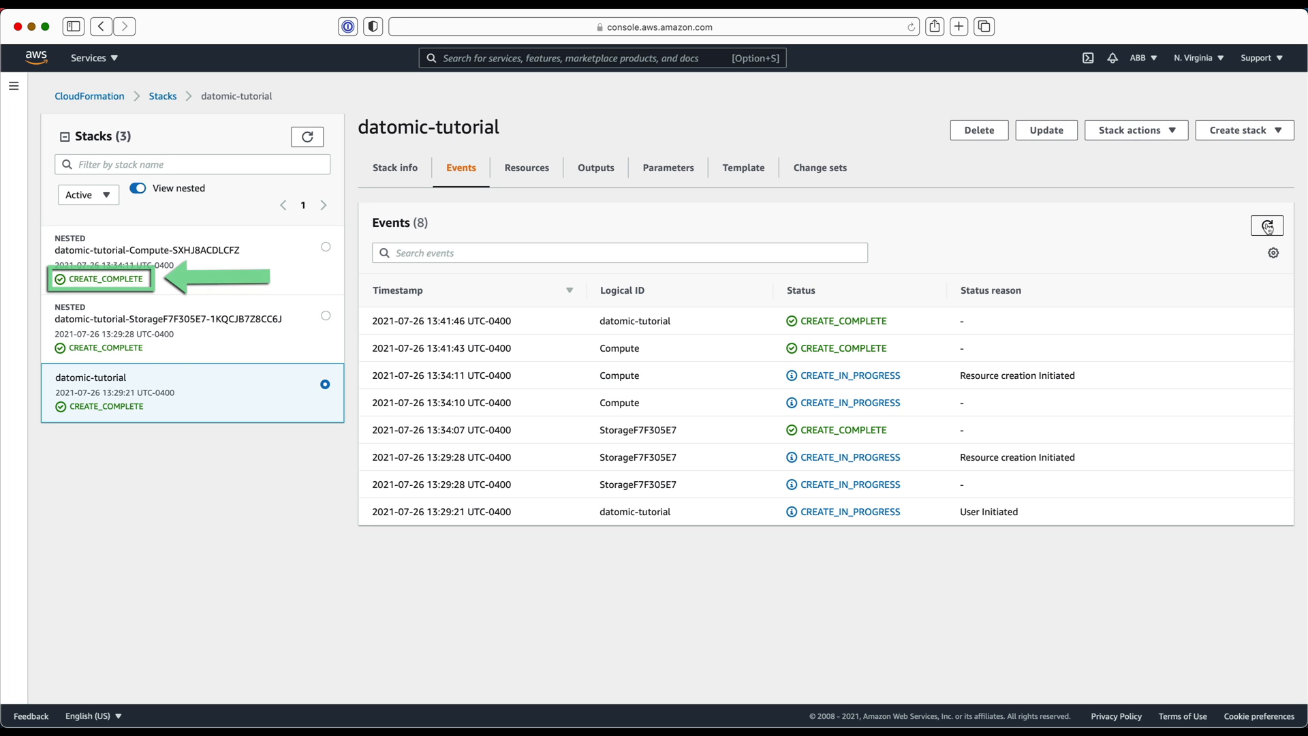